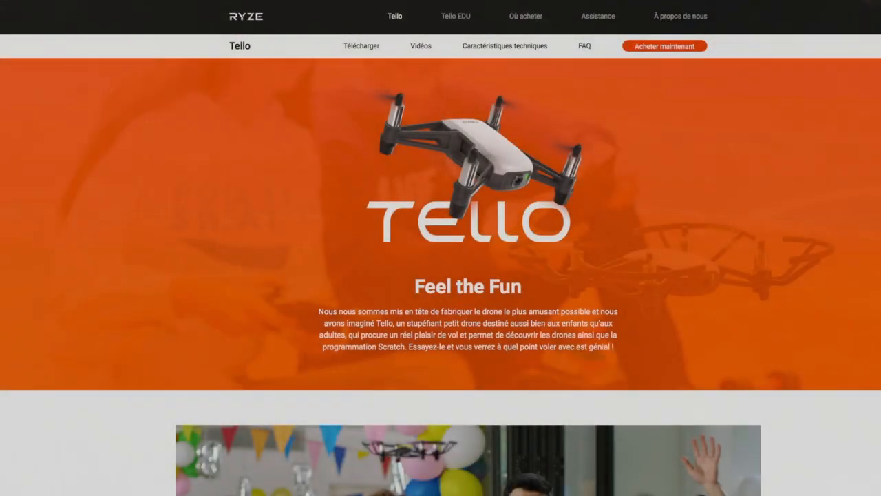
Expand Data Model > Property under Ryze-Tello-Data to list acceleration, battery, drone_id and other properties
scroll("down", 3)
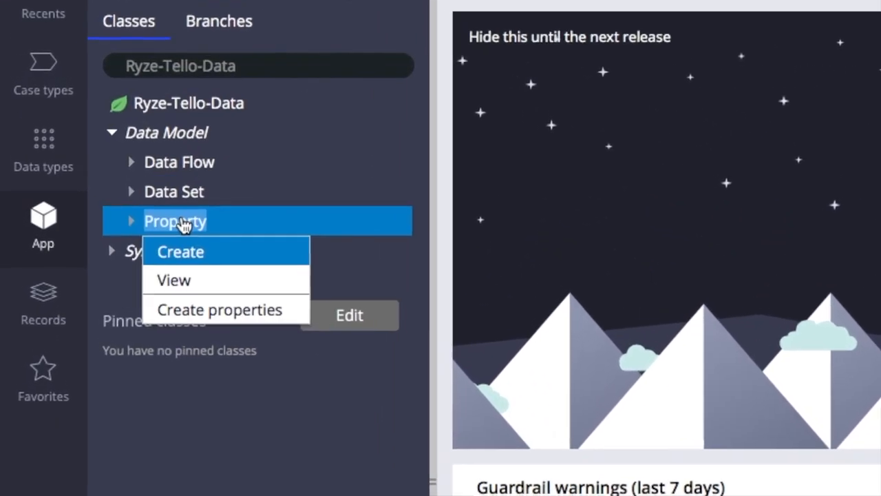
left_click(180, 252)
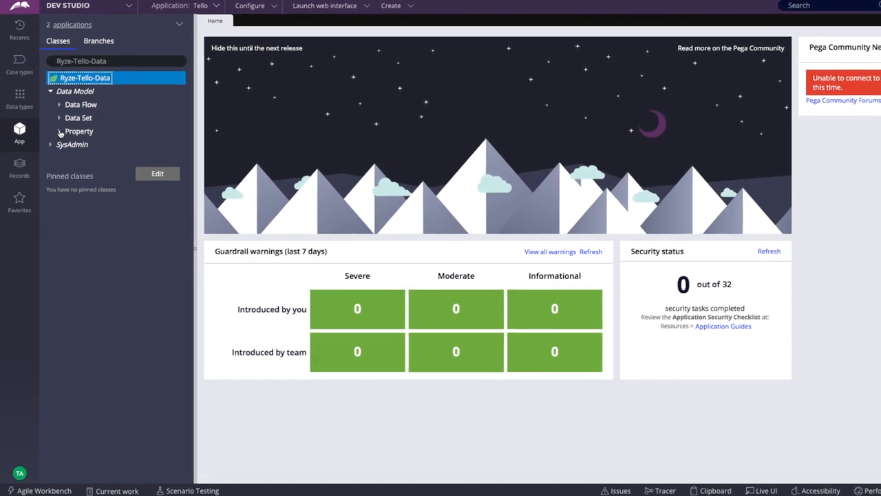
left_click(59, 130)
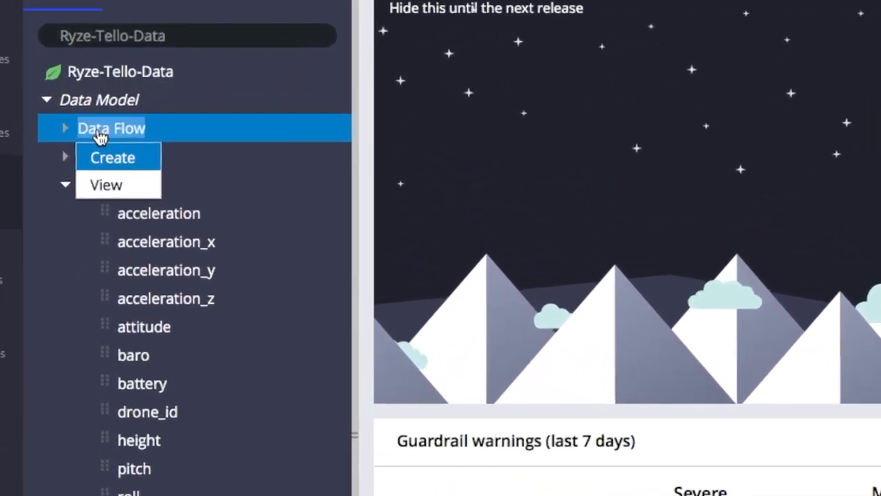
Create a new data flow sourced from a data set and view the TelloReader stream's example payload
left_click(111, 157)
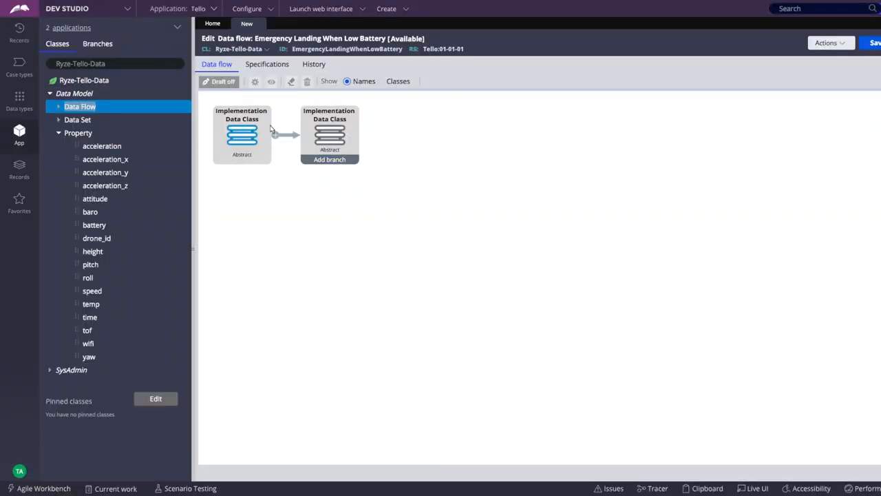
left_click(241, 134)
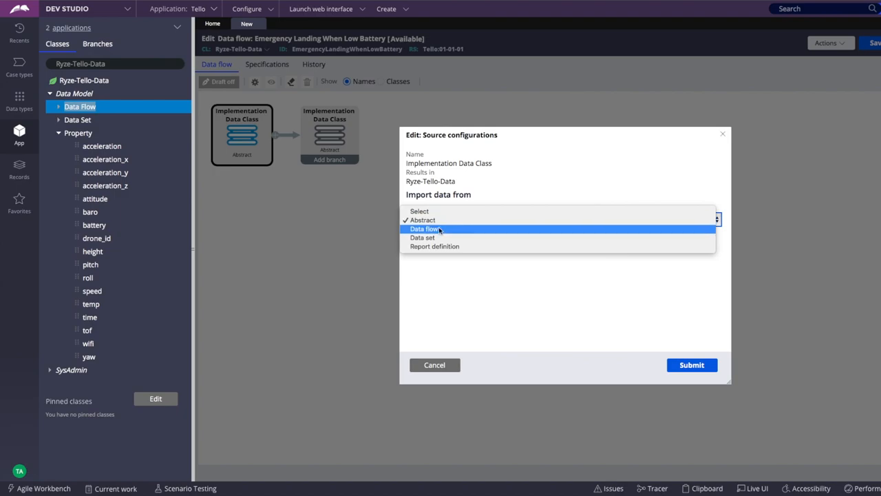
left_click(422, 237)
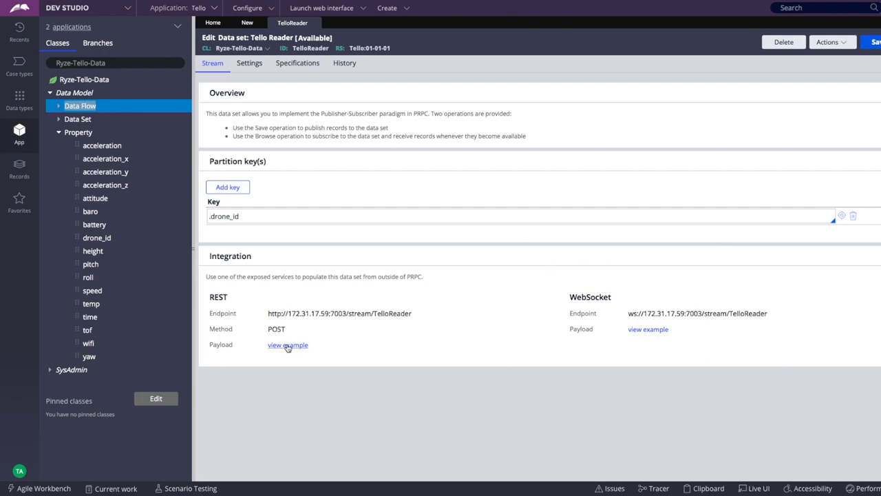
left_click(287, 345)
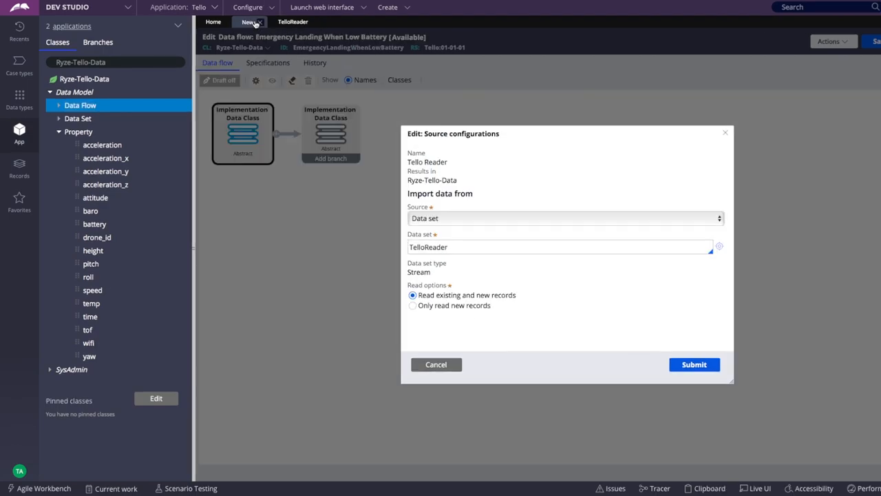
Confirm TelloReader as source and add a filter passing records with .battery <= 10
left_click(694, 364)
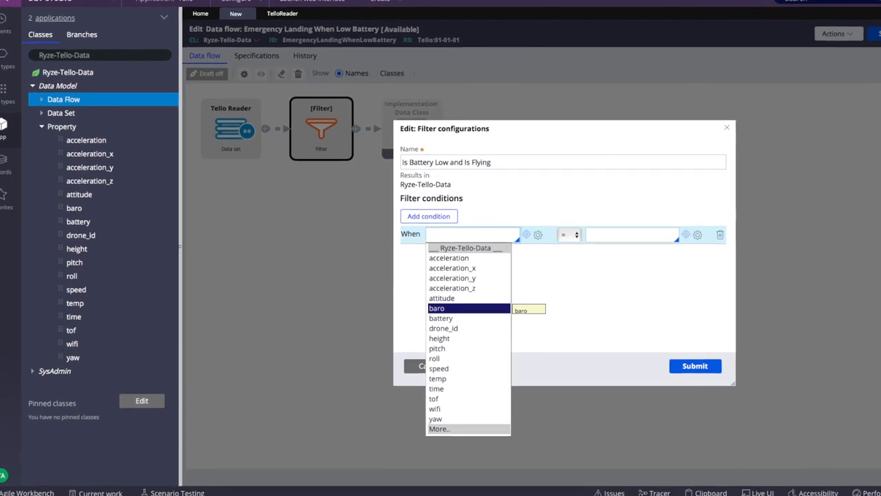
left_click(441, 317)
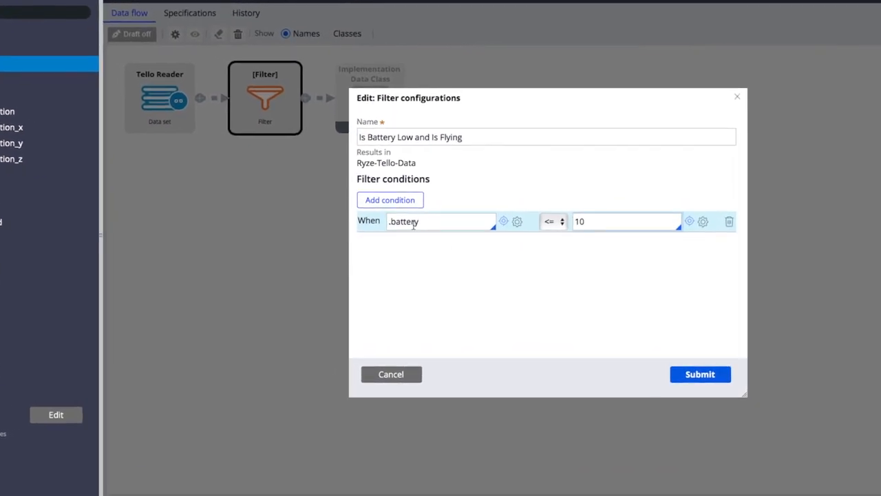
left_click(390, 200)
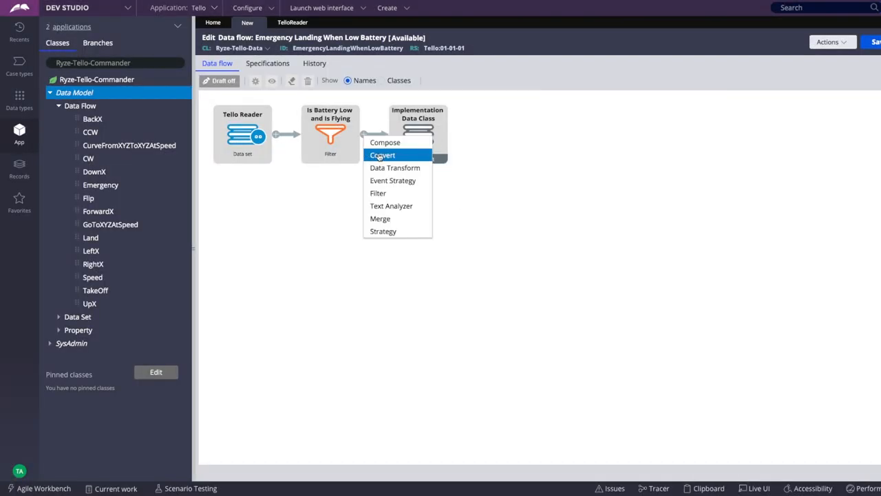
Convert filtered records into Ryze-Tello-Commander and set the destination to a data flow
left_click(382, 155)
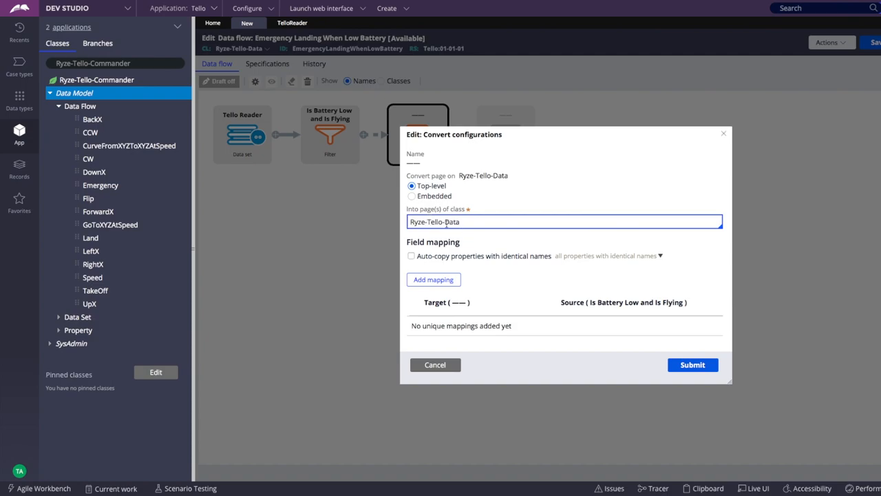
left_click(692, 364)
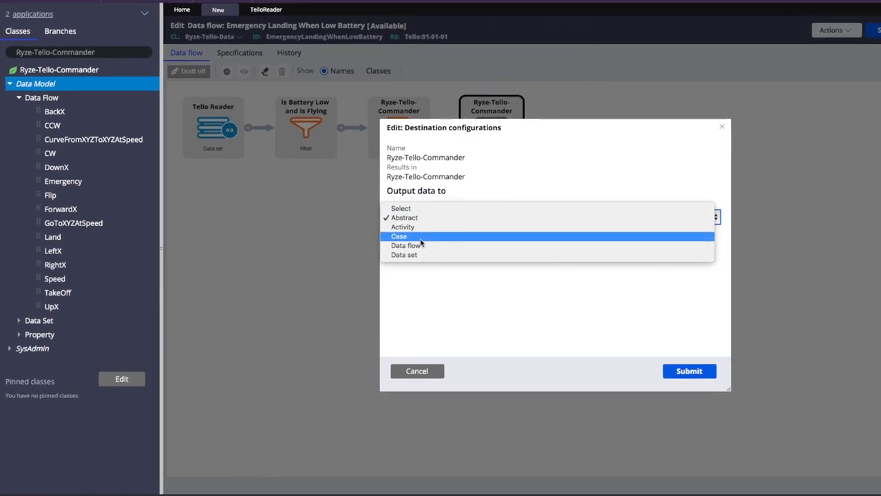
left_click(406, 246)
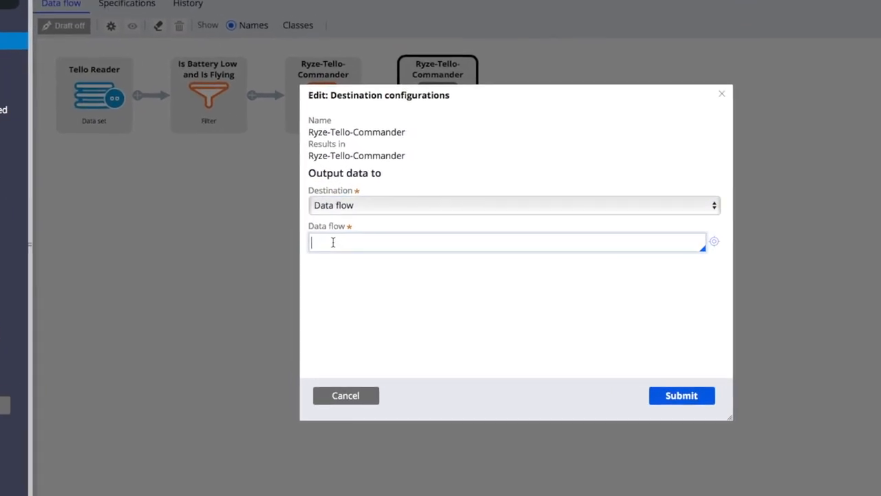
left_click(506, 242)
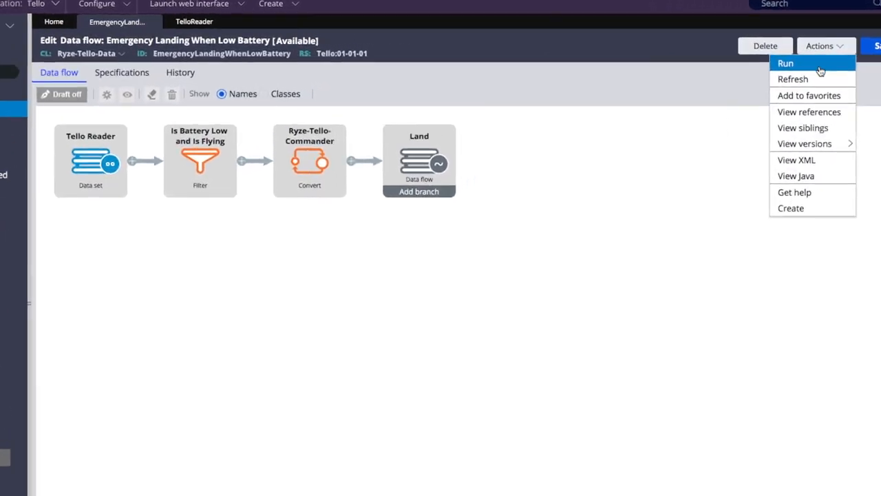
Run the Emergency Landing When Low Battery data flow with Land as its destination
left_click(785, 62)
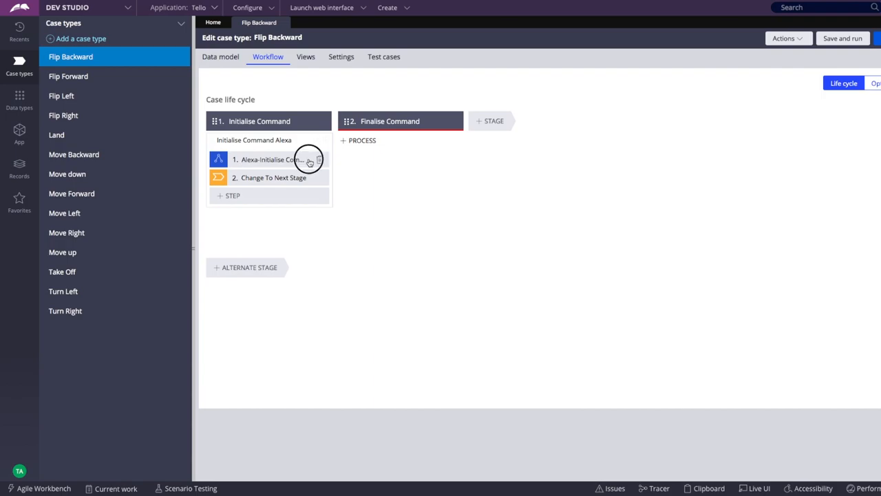
View the properties of the AlexaTelloFlip data flow shape in the Alexa-Initialise Command flow
left_click(272, 159)
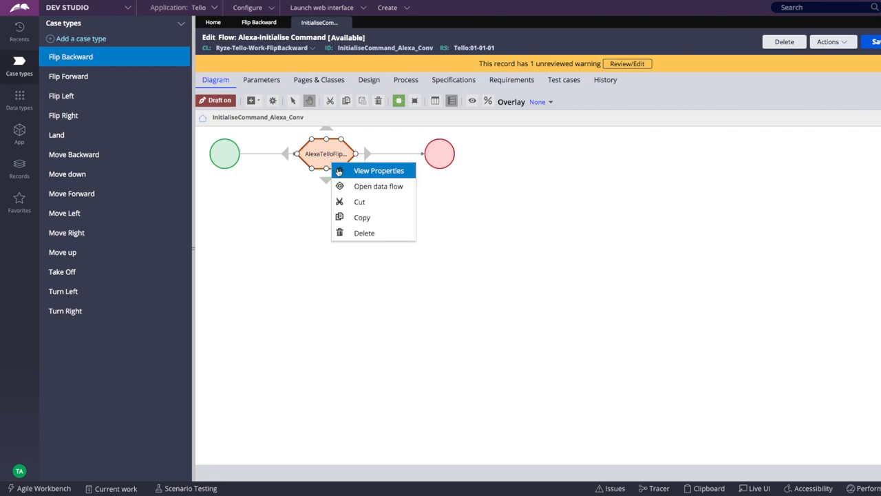
left_click(378, 186)
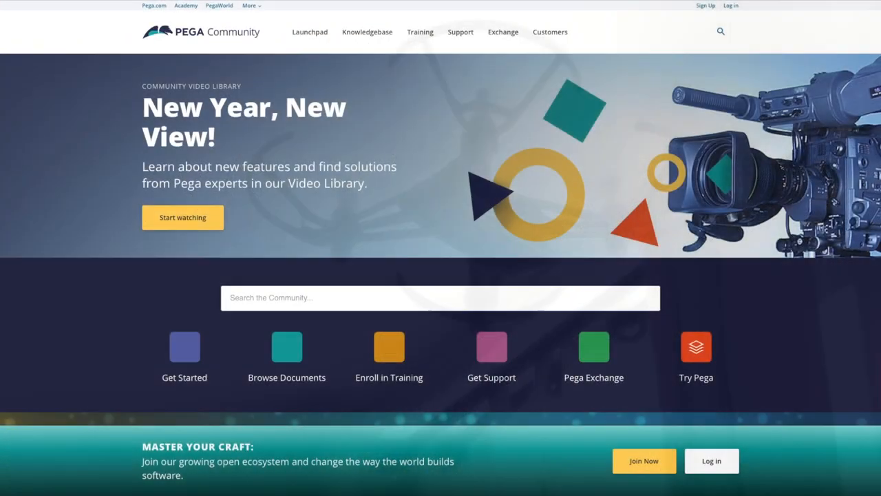
Go to Pega Launchpad and open the Design your Application mission
scroll("down", 3)
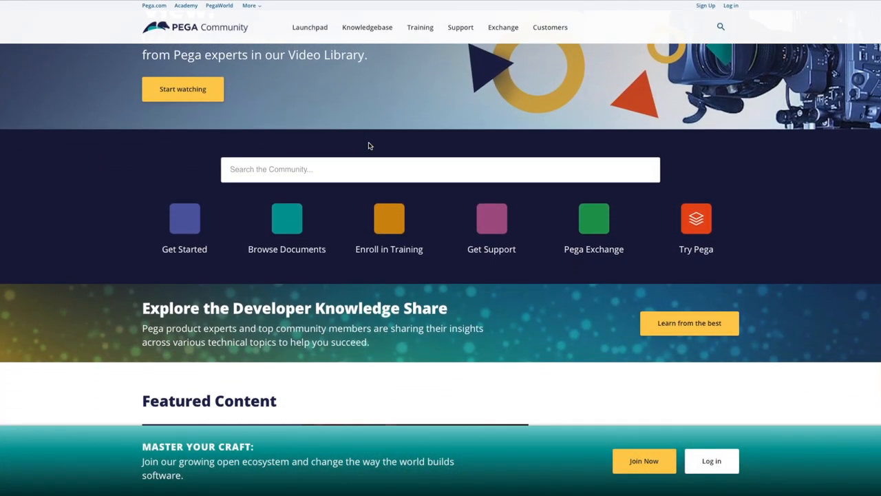
left_click(309, 27)
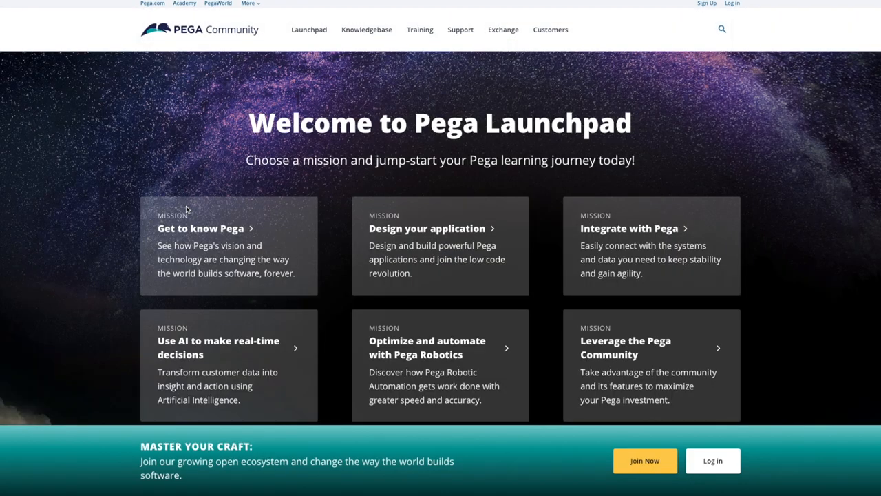
scroll("down", 3)
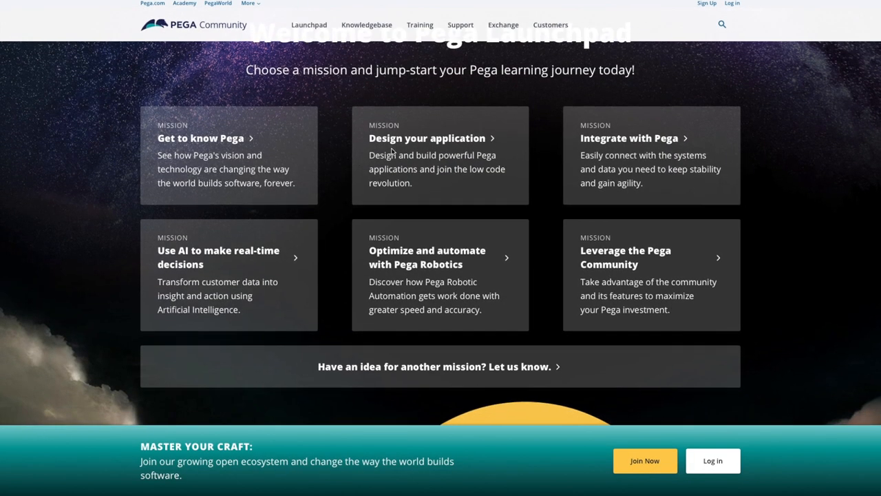
mouse_move(392, 151)
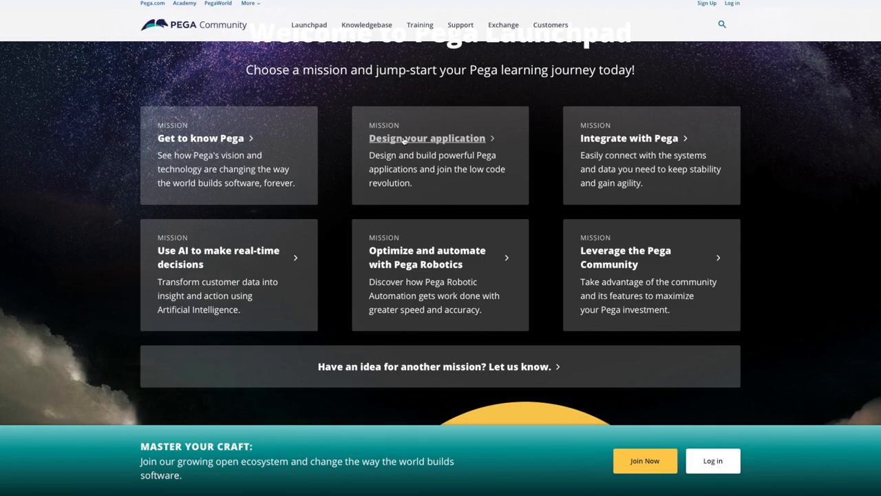
left_click(426, 138)
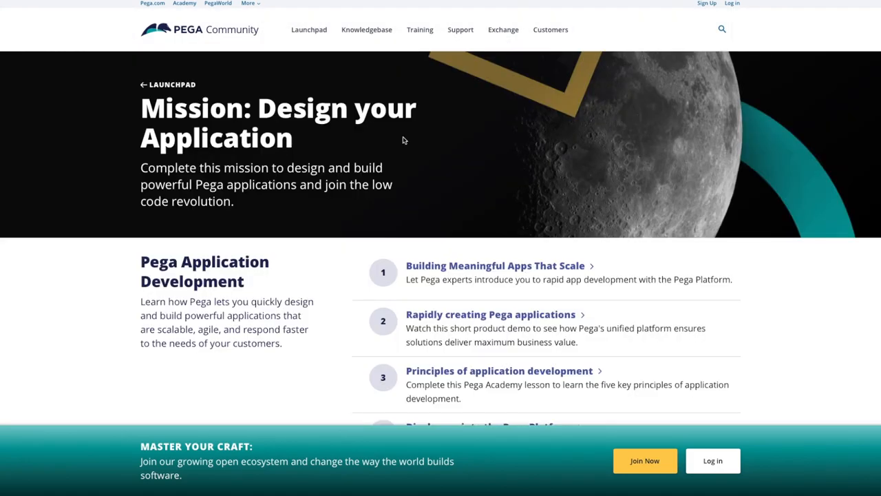